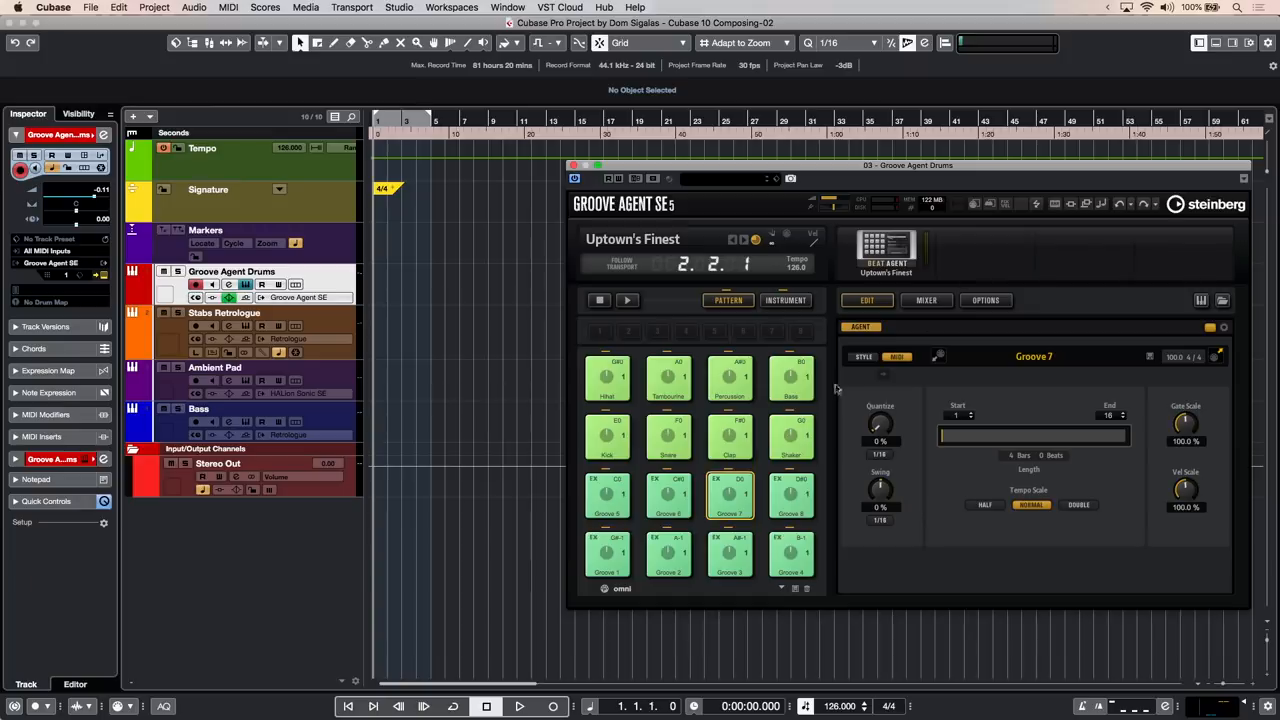
# - Audition Groove Agent SE pattern pads and place a drum pattern on the Groove Agent Drums track
pyautogui.click(730, 496)
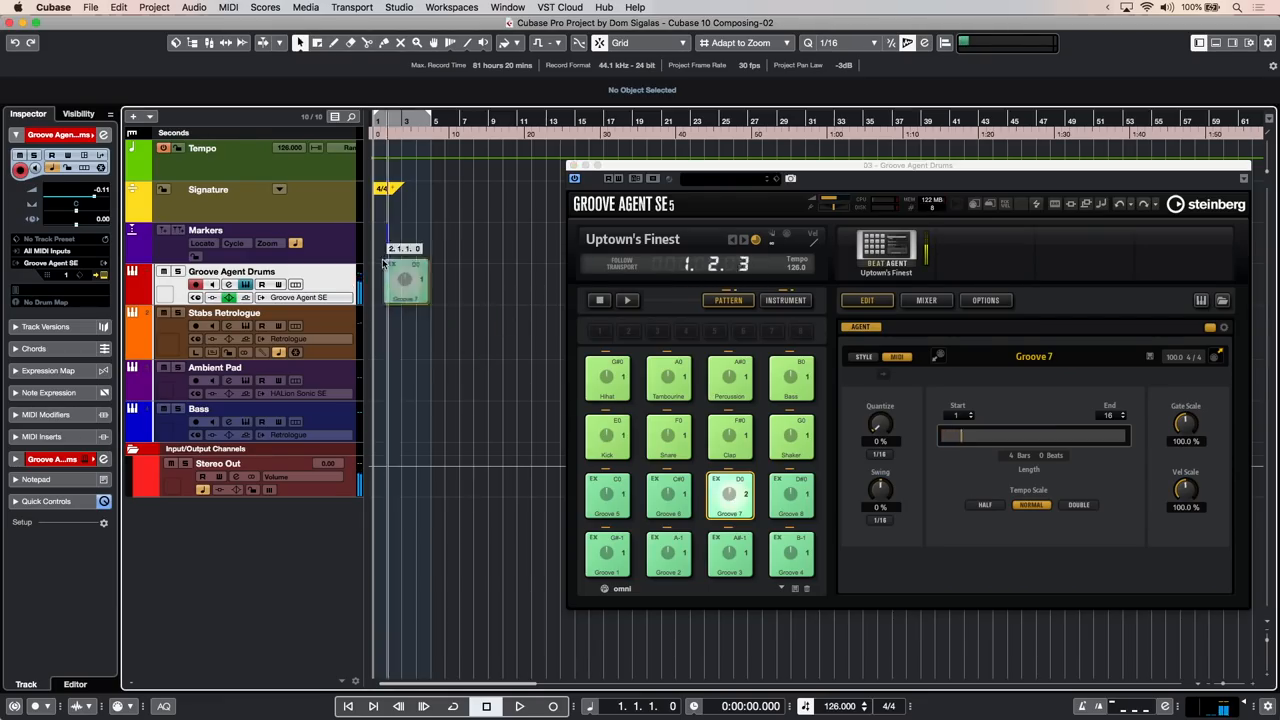
pyautogui.moveTo(416, 284); pyautogui.dragTo(464, 284)
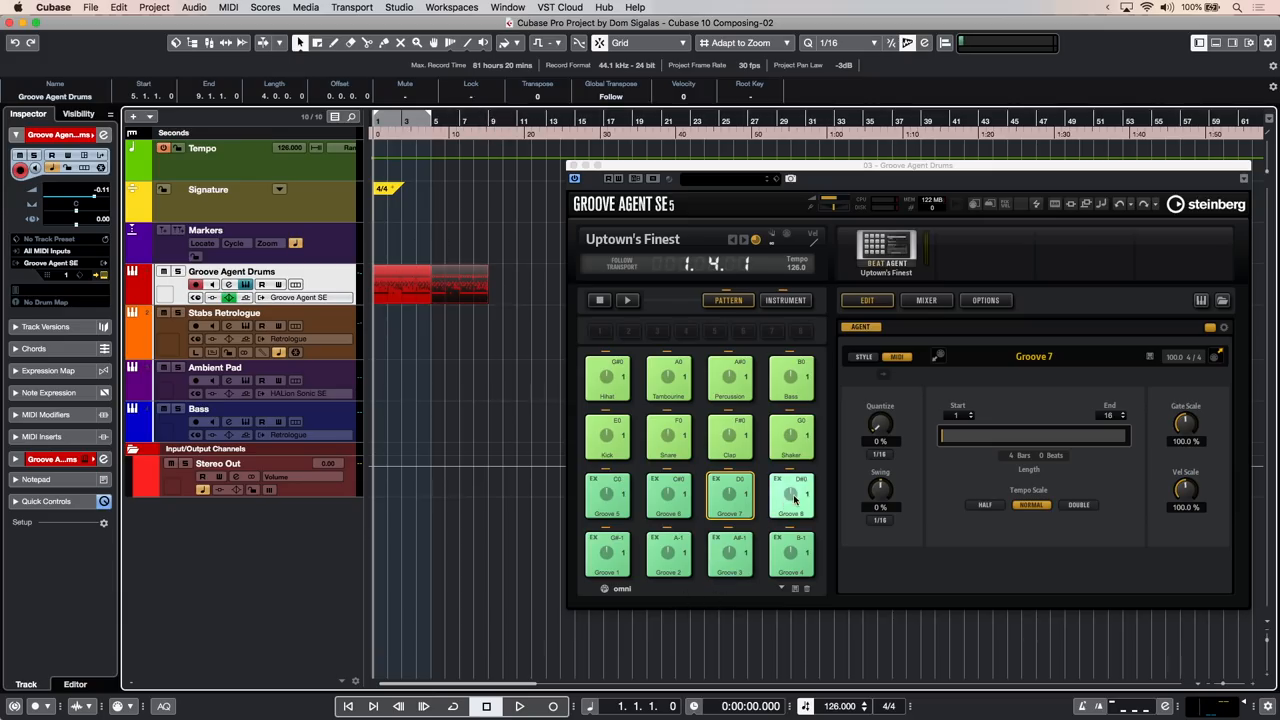
pyautogui.click(792, 496)
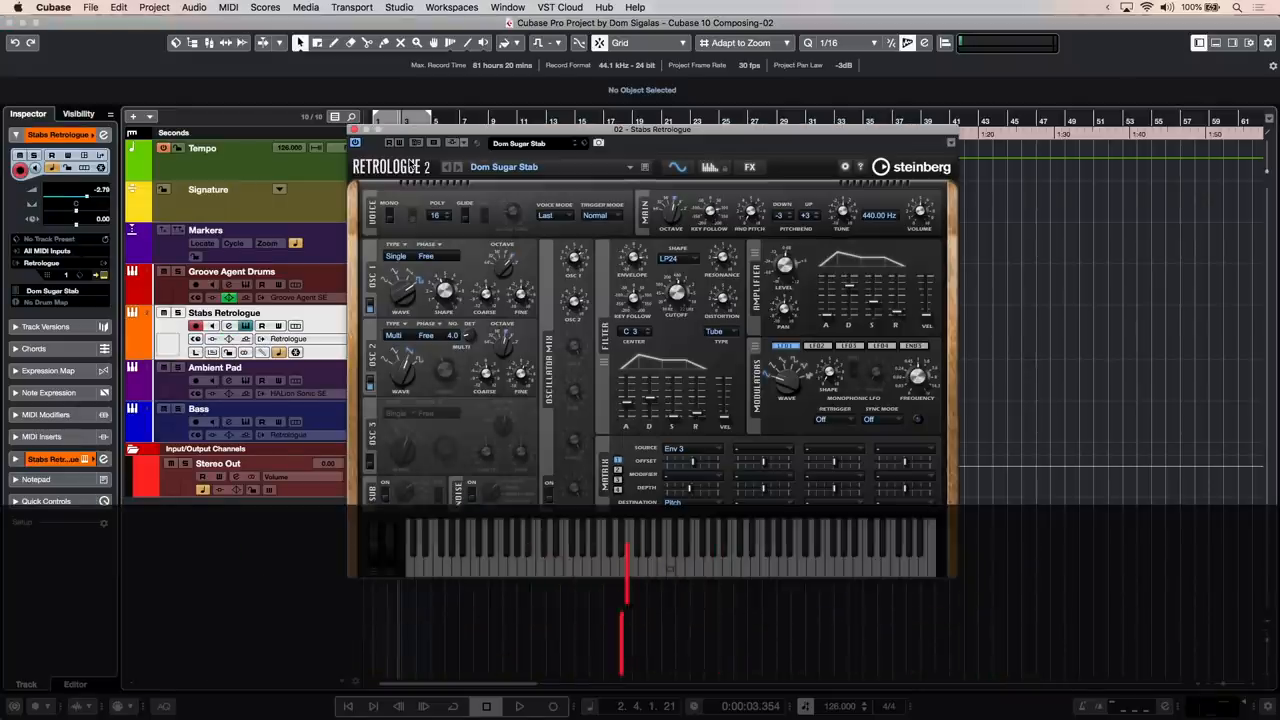
# - Play a note in Retrologue to hear the synth before closing it
pyautogui.click(950, 142)
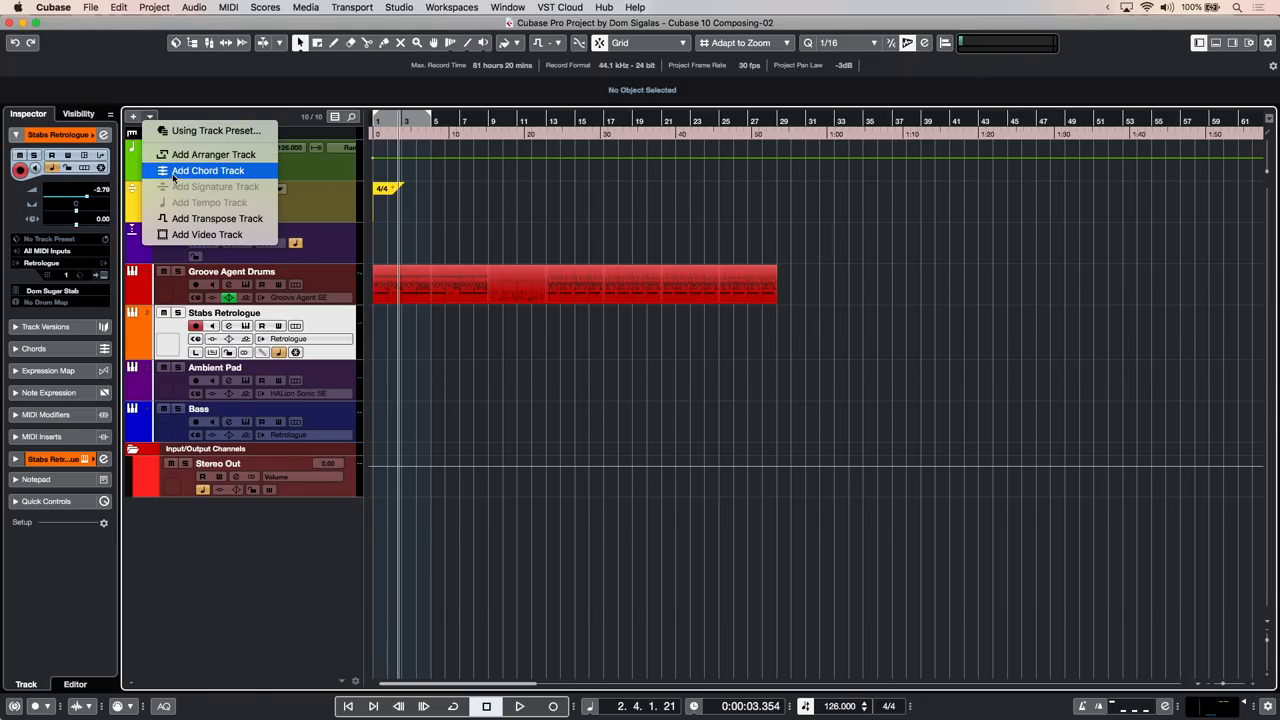
# - Add a Chord Track, move it up below Markers and colour it green
pyautogui.click(208, 170)
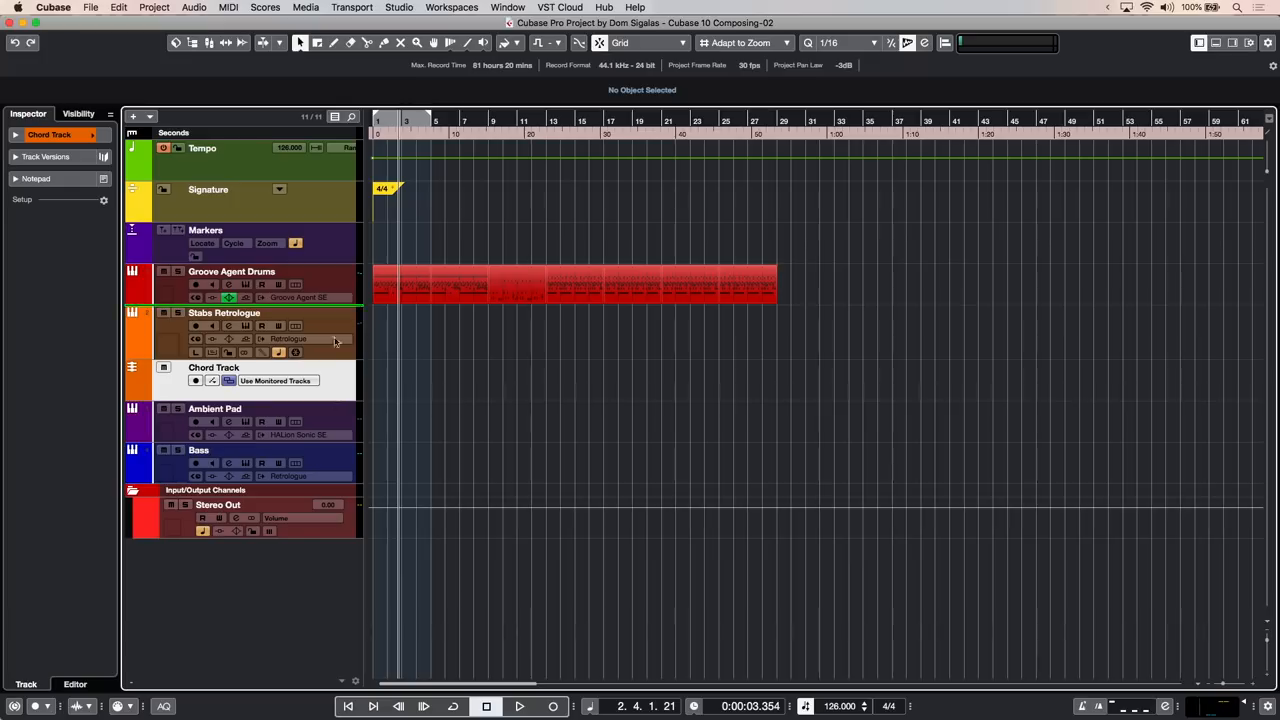
pyautogui.moveTo(212, 368); pyautogui.dragTo(212, 280)
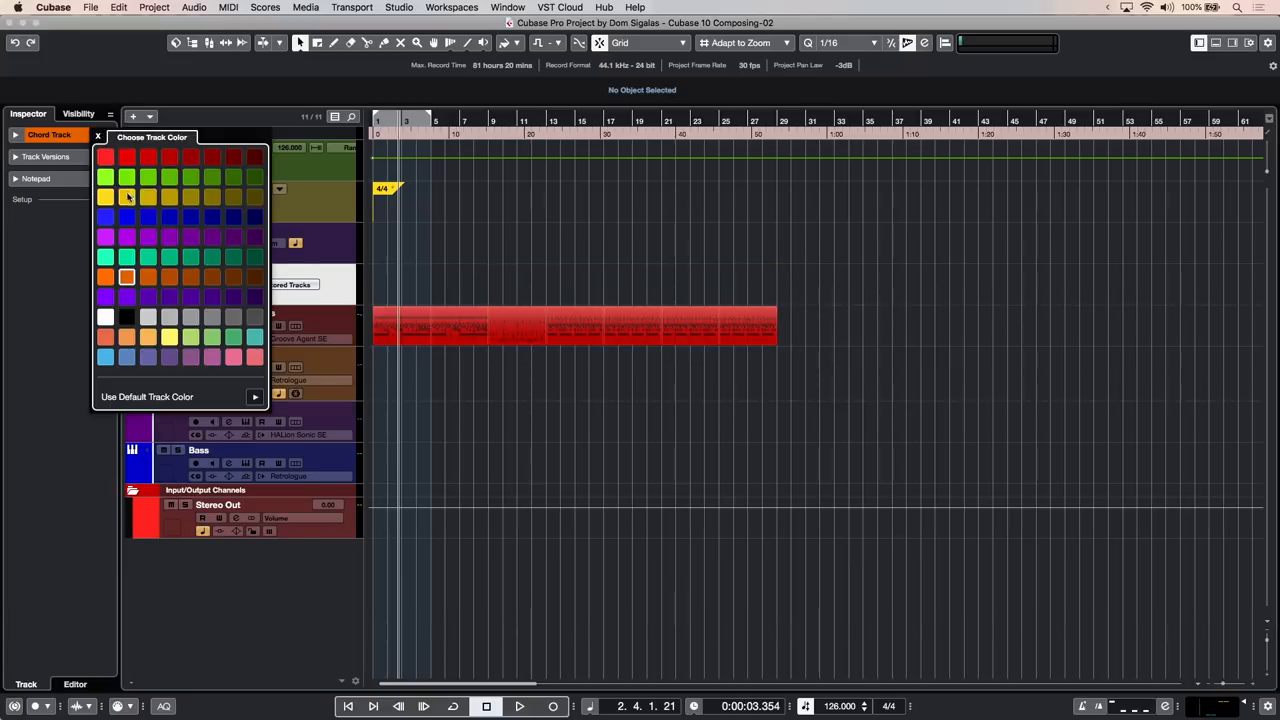
pyautogui.click(96, 136)
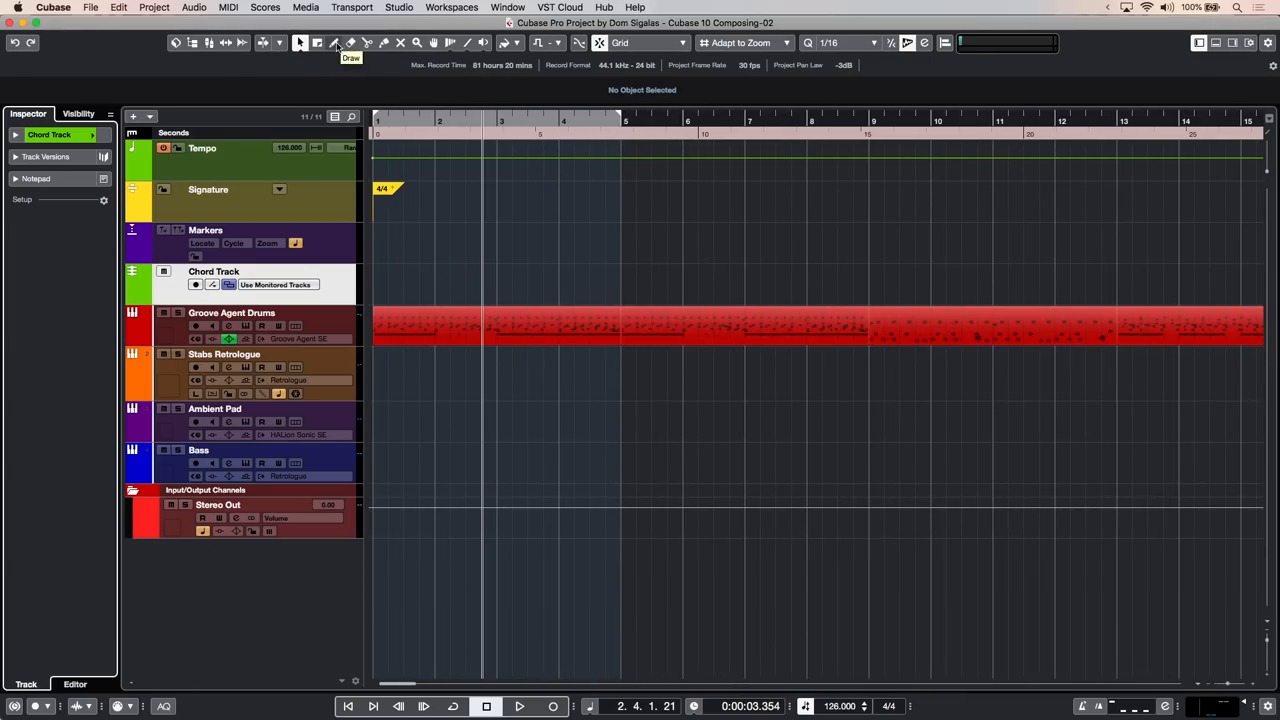
# - Use the Draw tool to add chord events on the chord track lane
pyautogui.click(332, 42)
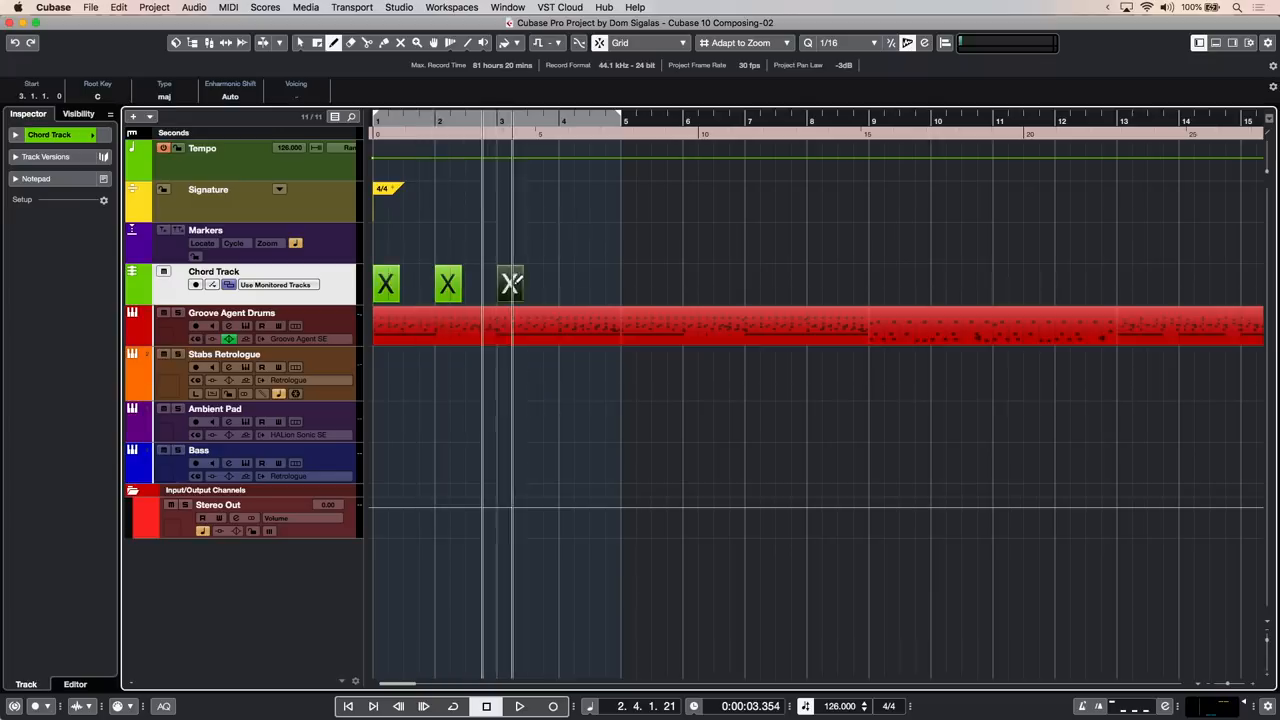
pyautogui.click(224, 354)
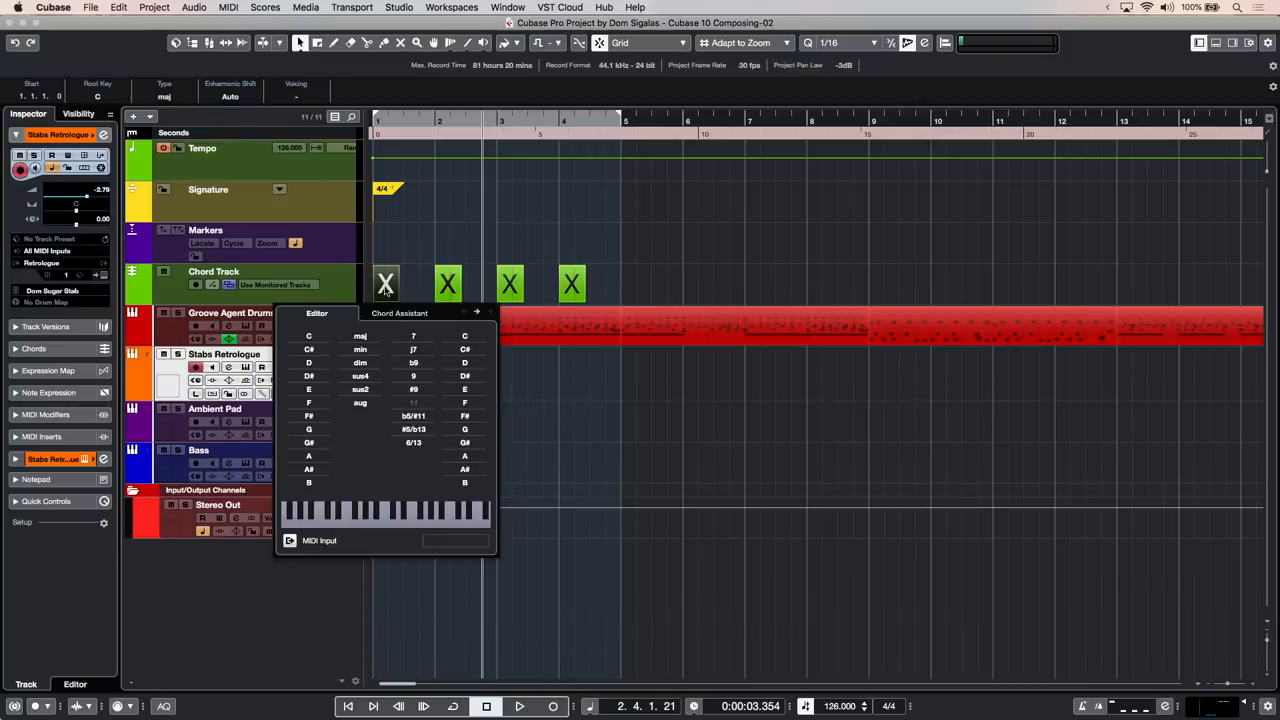
# - Define the first chord as Amin7 (root A, min, 7) and the second as Fmaj7
pyautogui.click(308, 362)
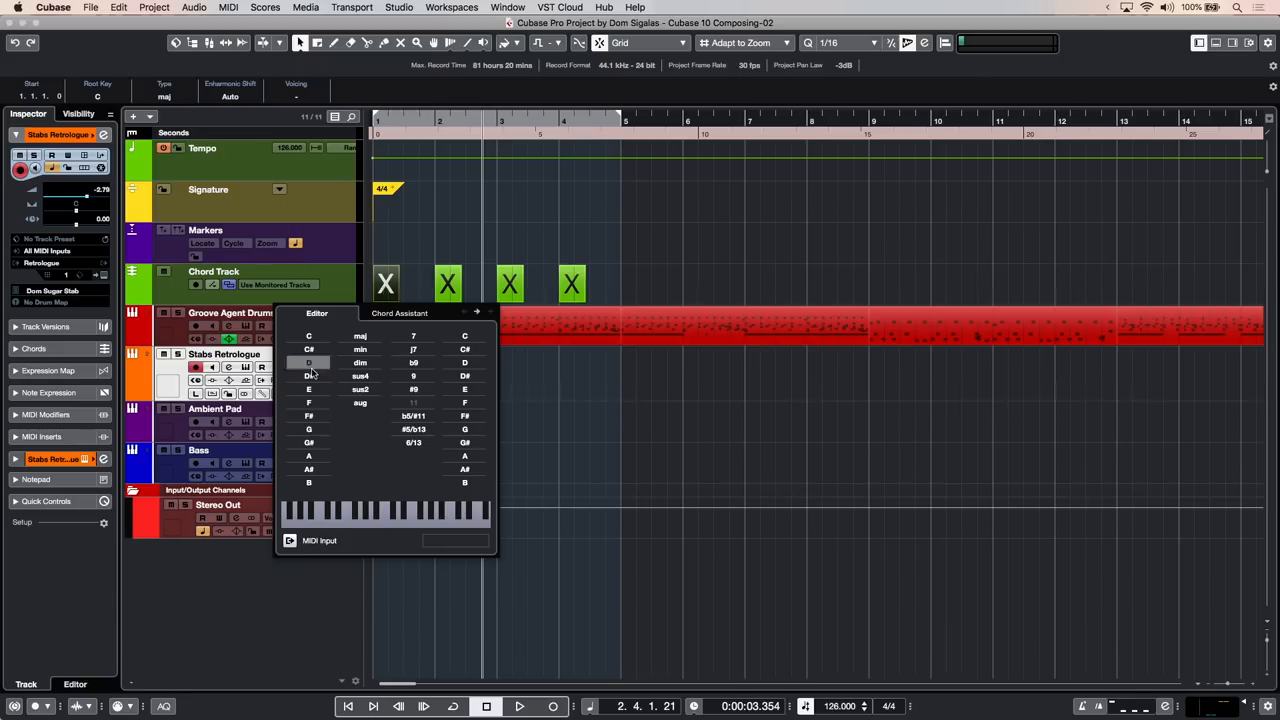
pyautogui.moveTo(310, 456)
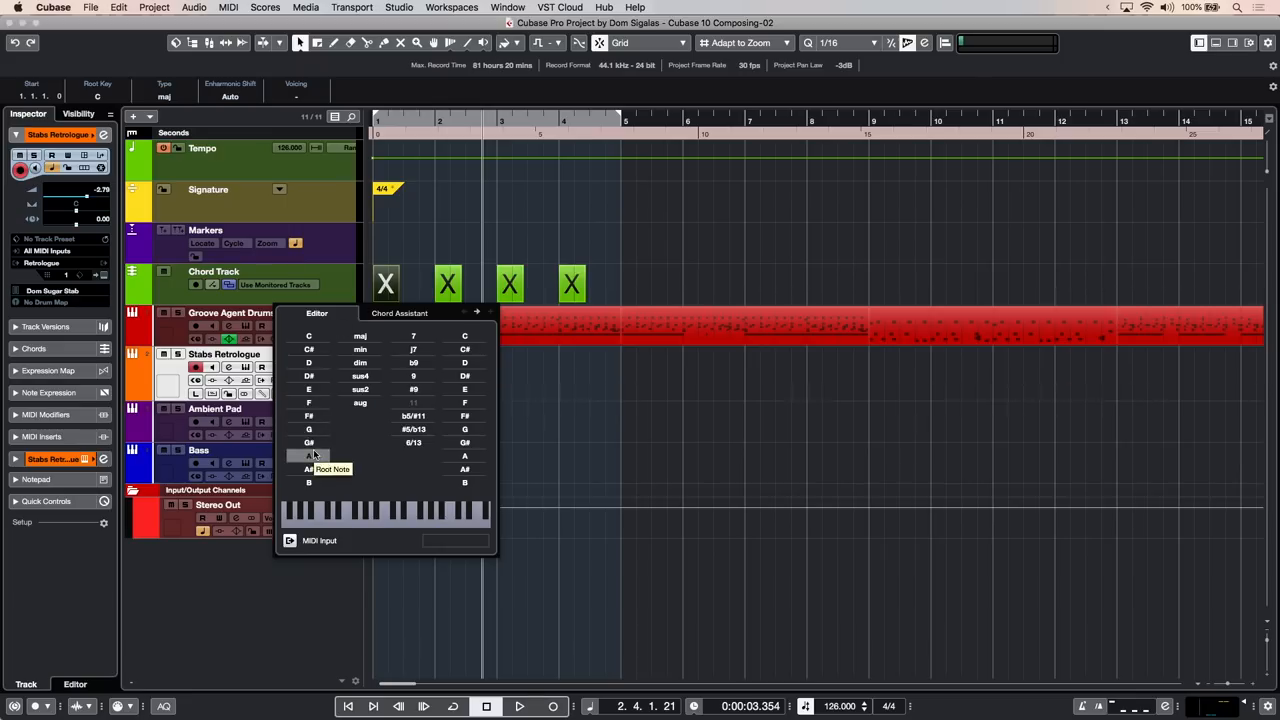
pyautogui.click(308, 456)
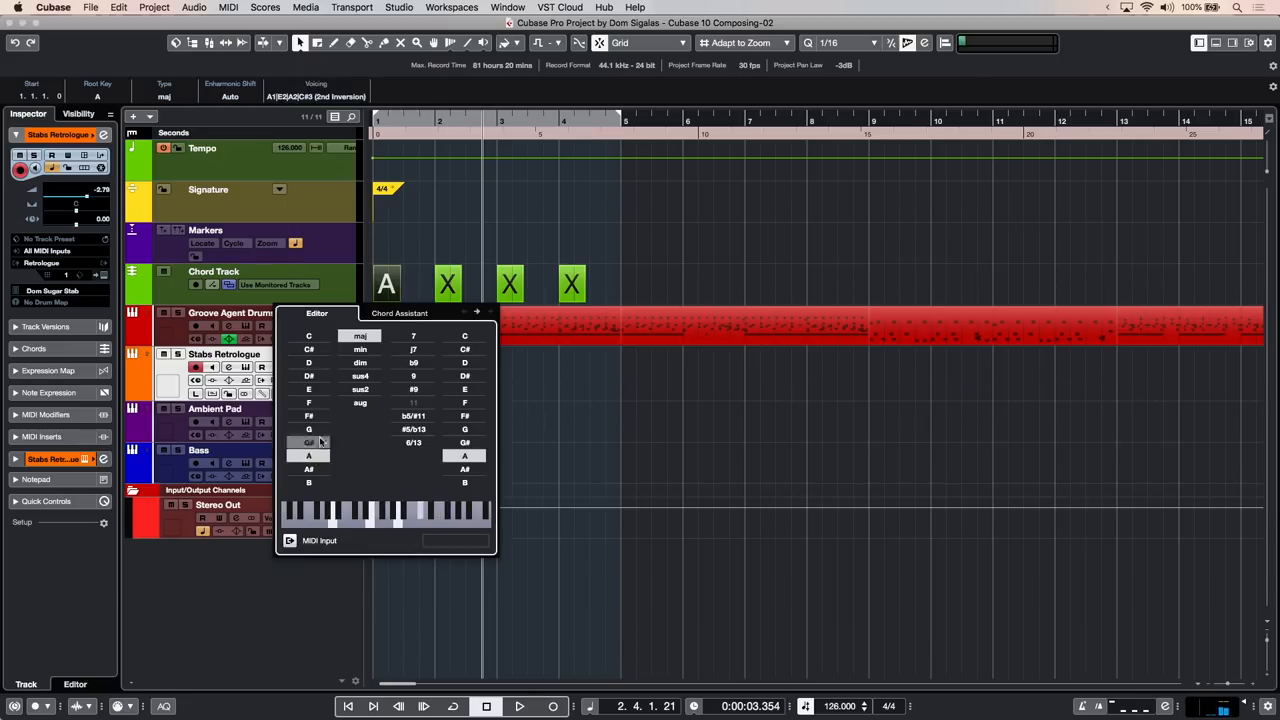
pyautogui.click(360, 348)
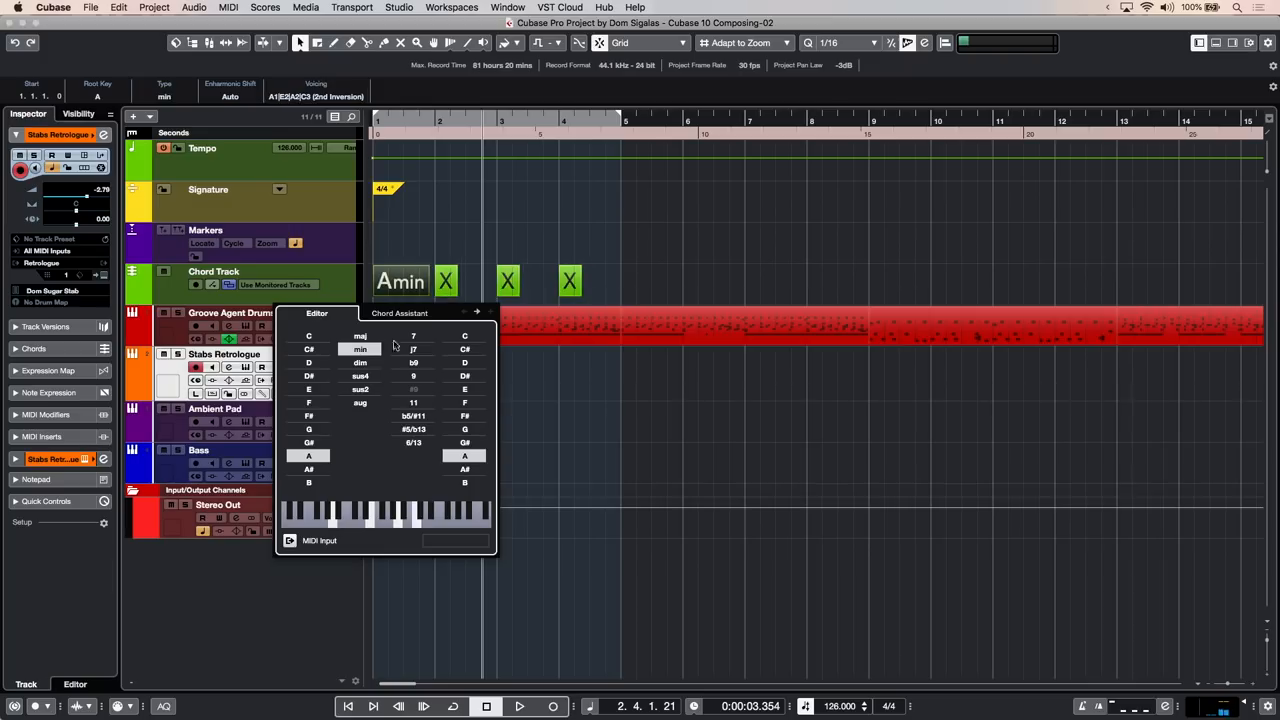
pyautogui.click(412, 336)
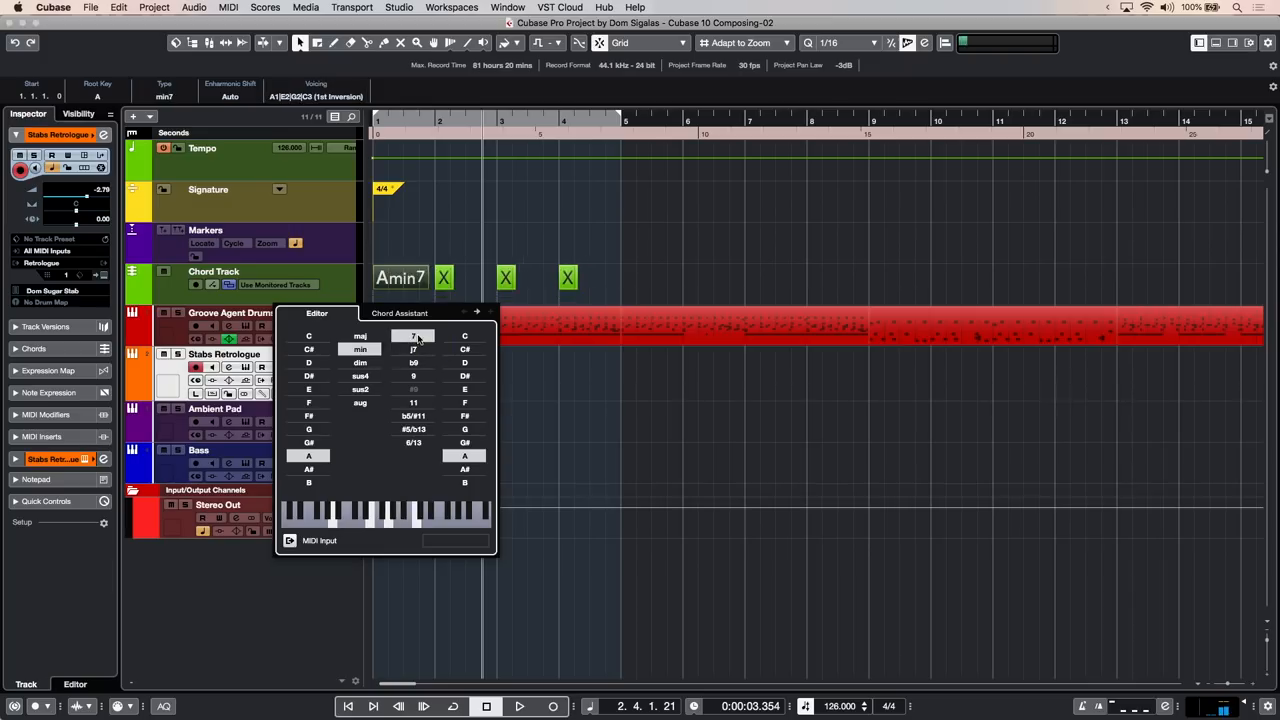
pyautogui.moveTo(412, 376)
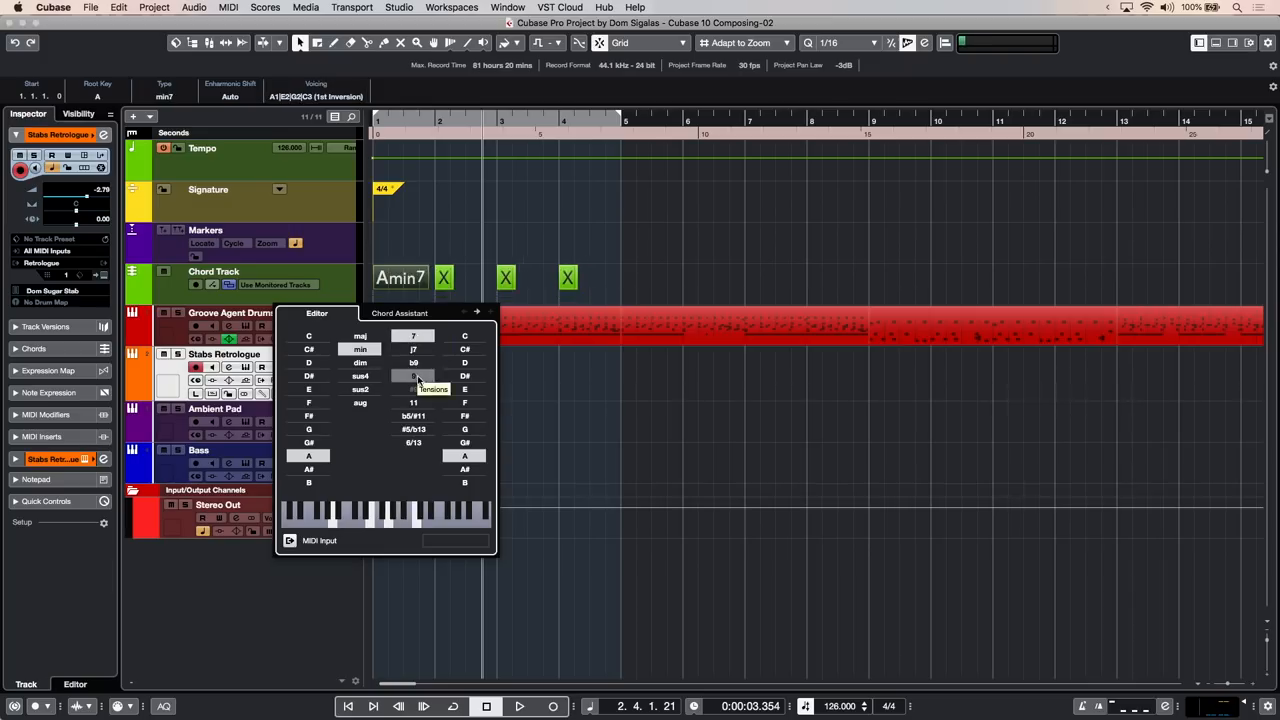
pyautogui.click(412, 376)
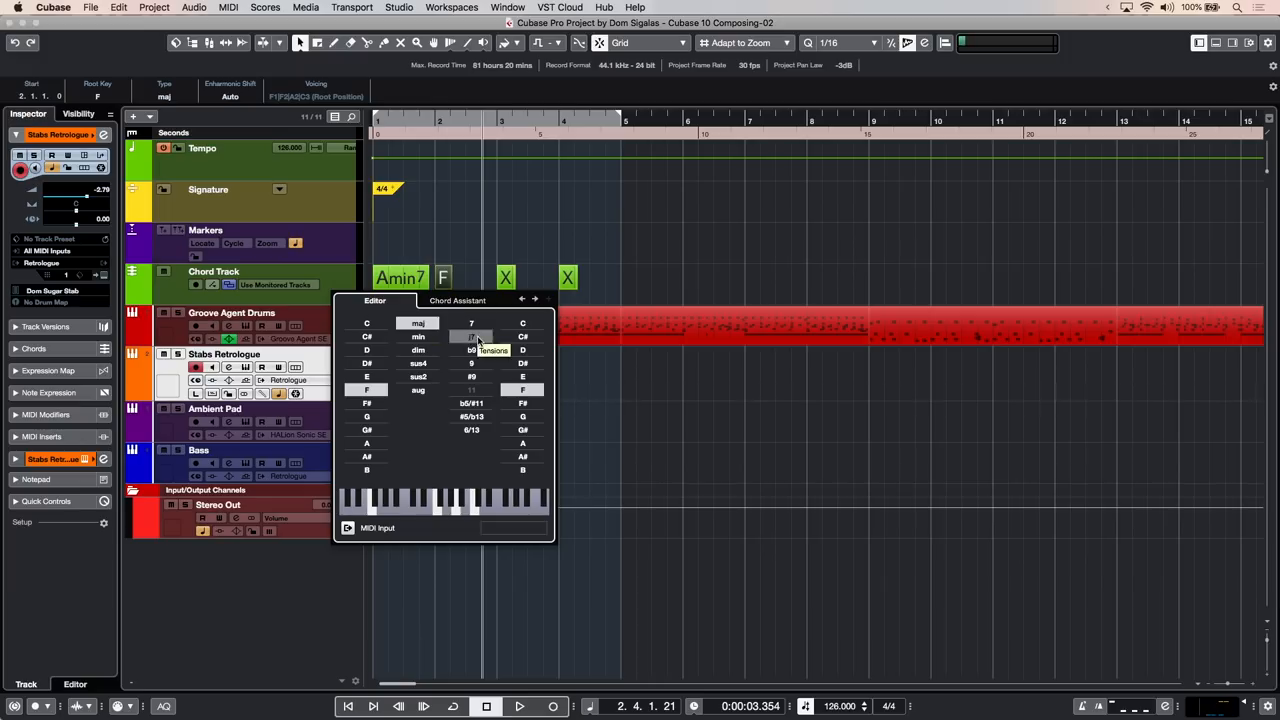
pyautogui.click(472, 336)
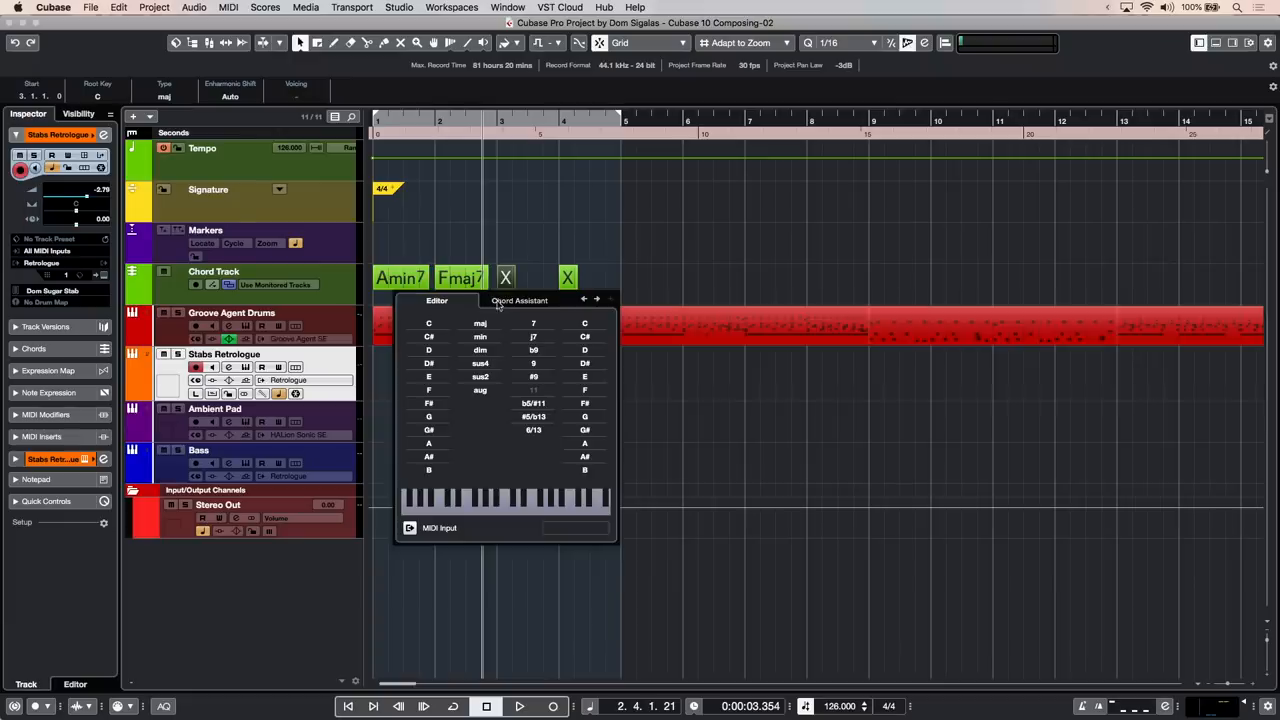
pyautogui.click(520, 300)
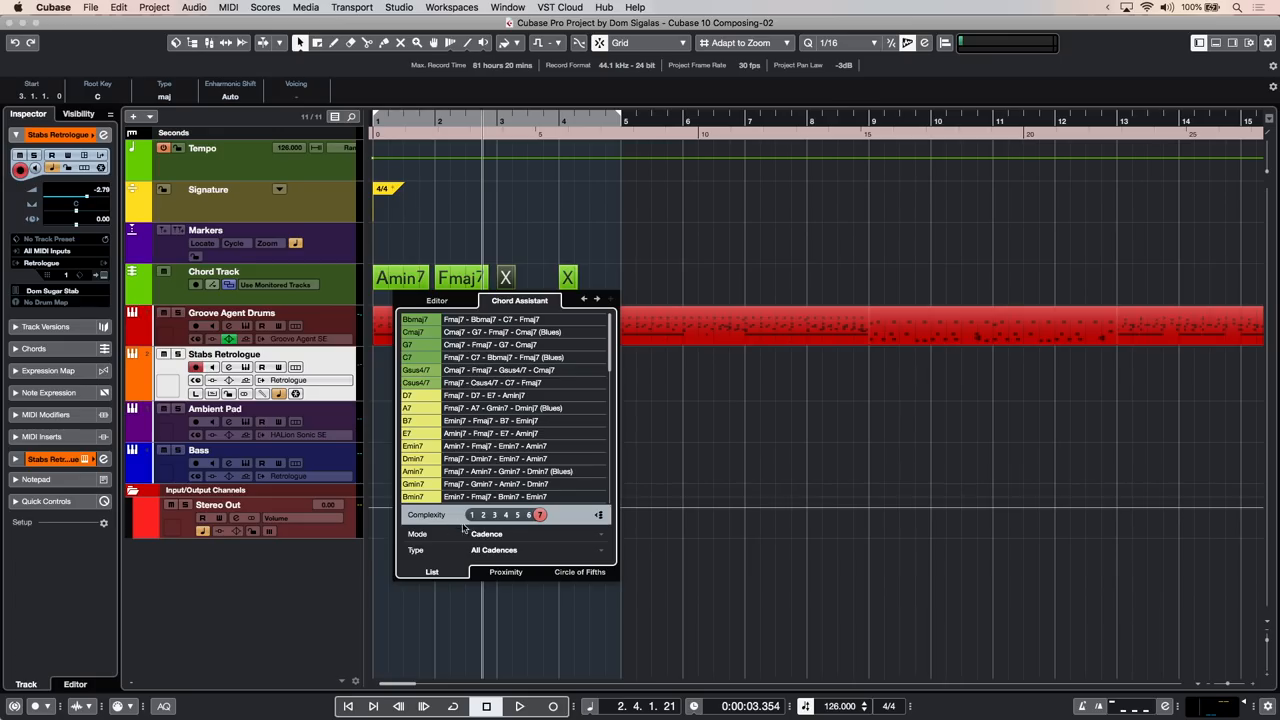
pyautogui.moveTo(472, 514)
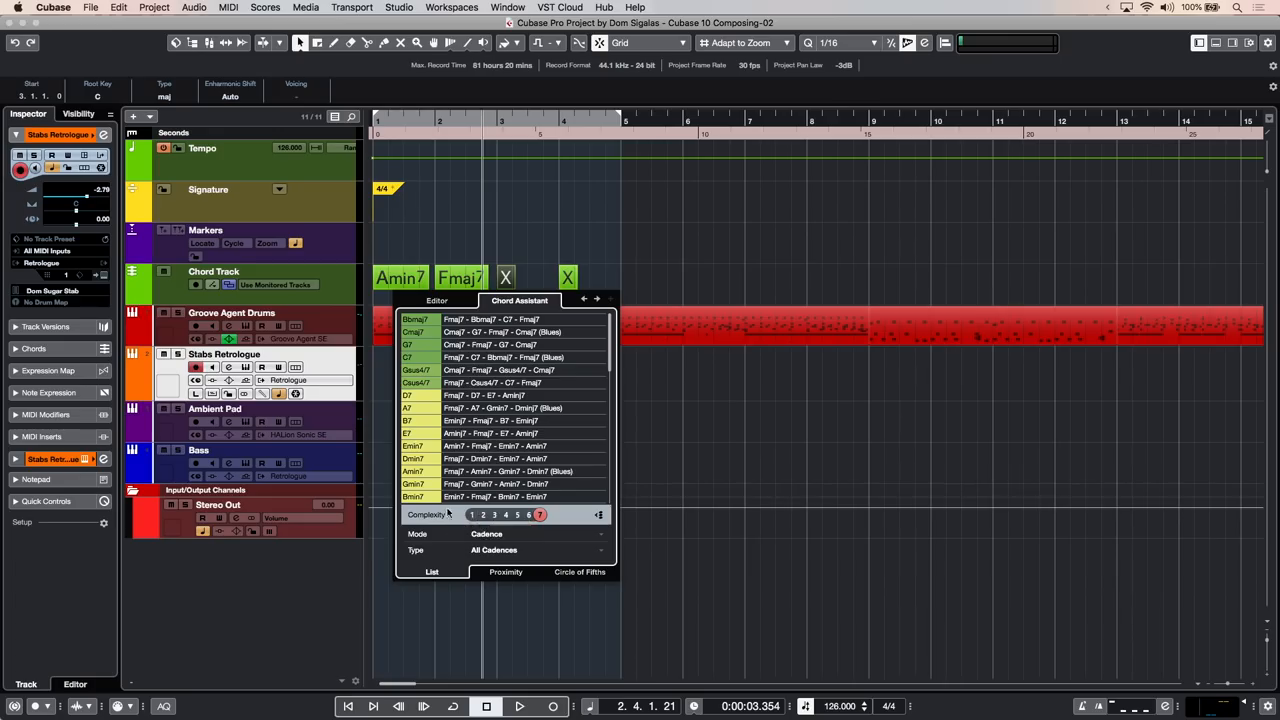
pyautogui.click(472, 514)
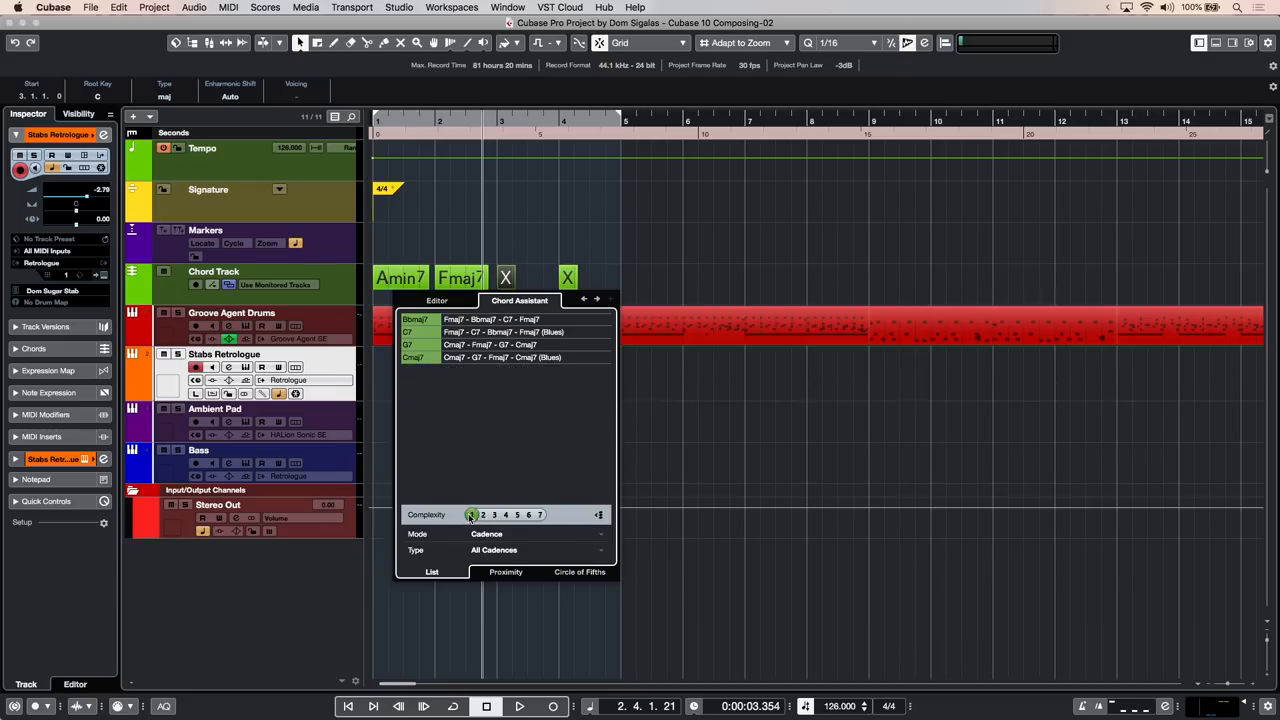
pyautogui.click(494, 514)
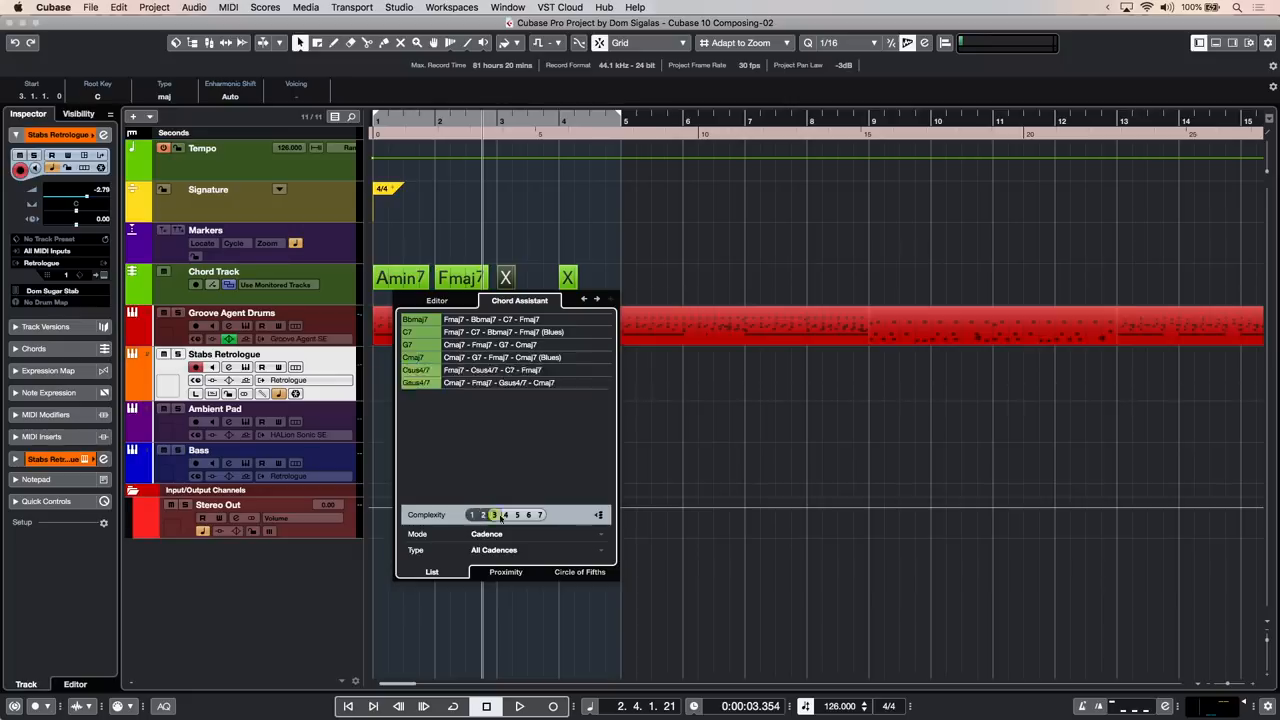
pyautogui.click(436, 300)
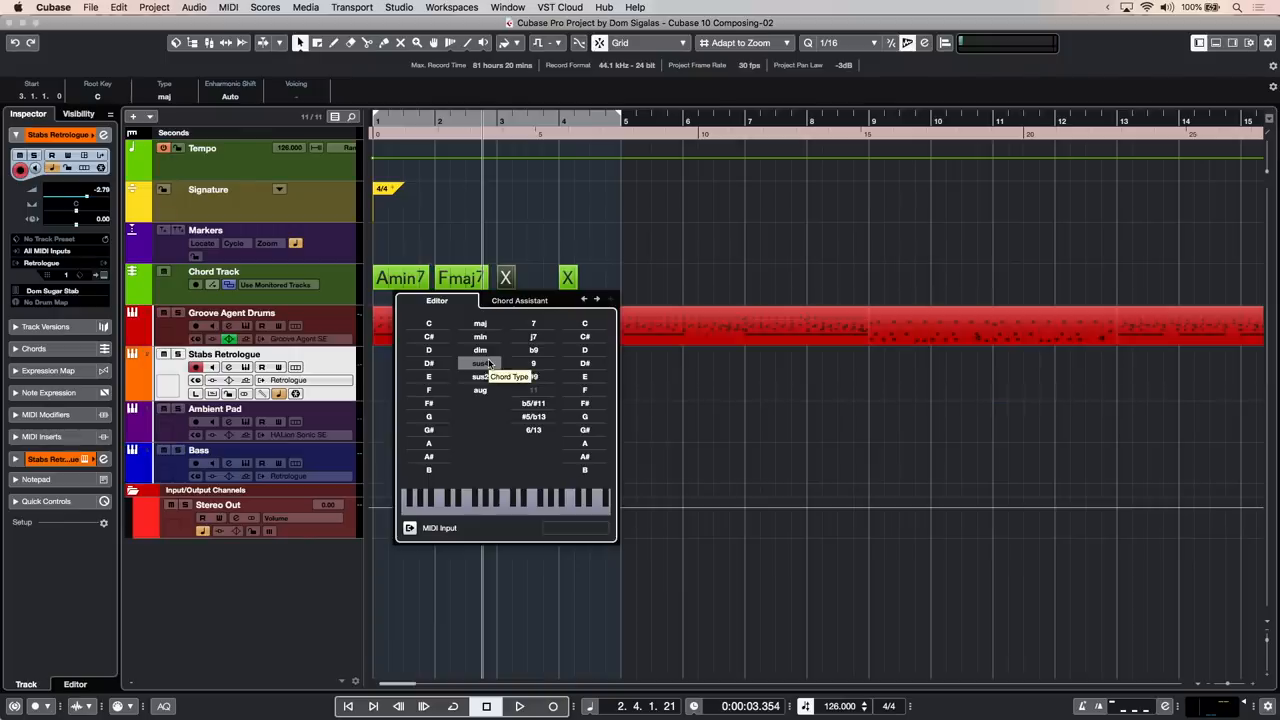
# - Define the third chord as Emin7 and the fourth as Ebmaj7
pyautogui.click(428, 376)
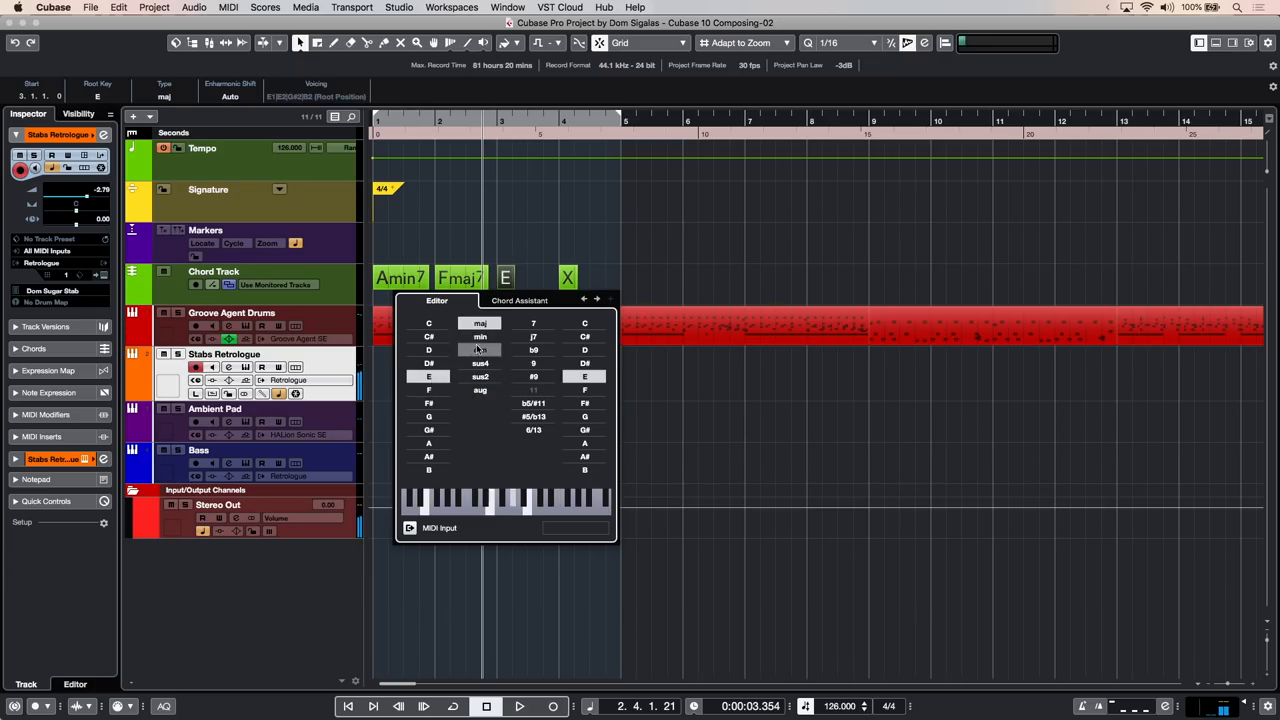
pyautogui.click(532, 322)
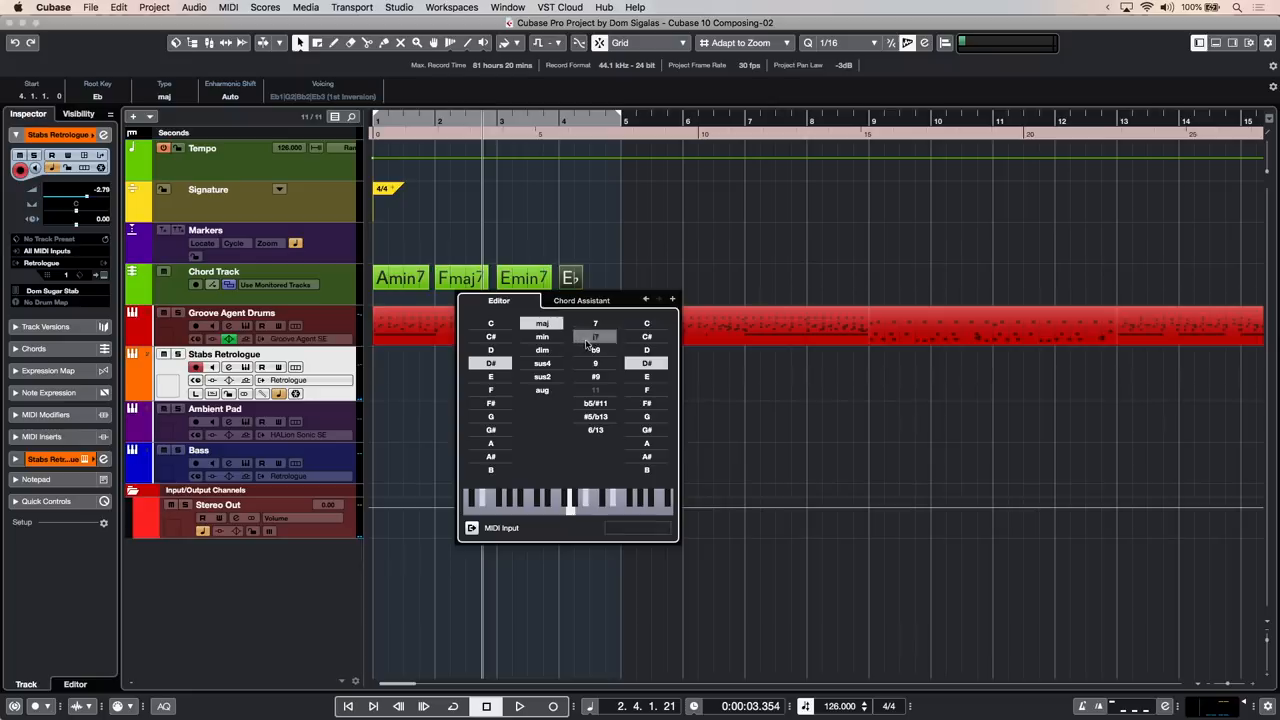
pyautogui.click(596, 336)
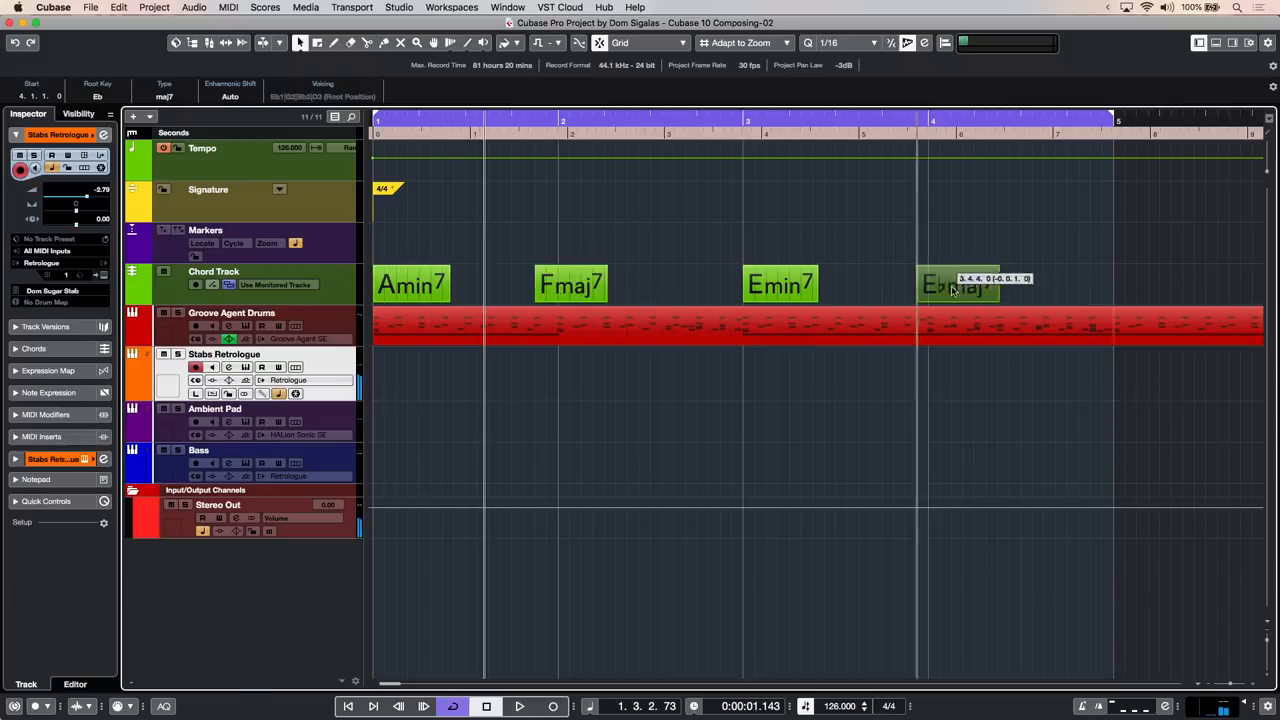
# - Move the chord events so Ebmaj7 lands at bar 4 and each chord starts on its own bar
pyautogui.click(518, 706)
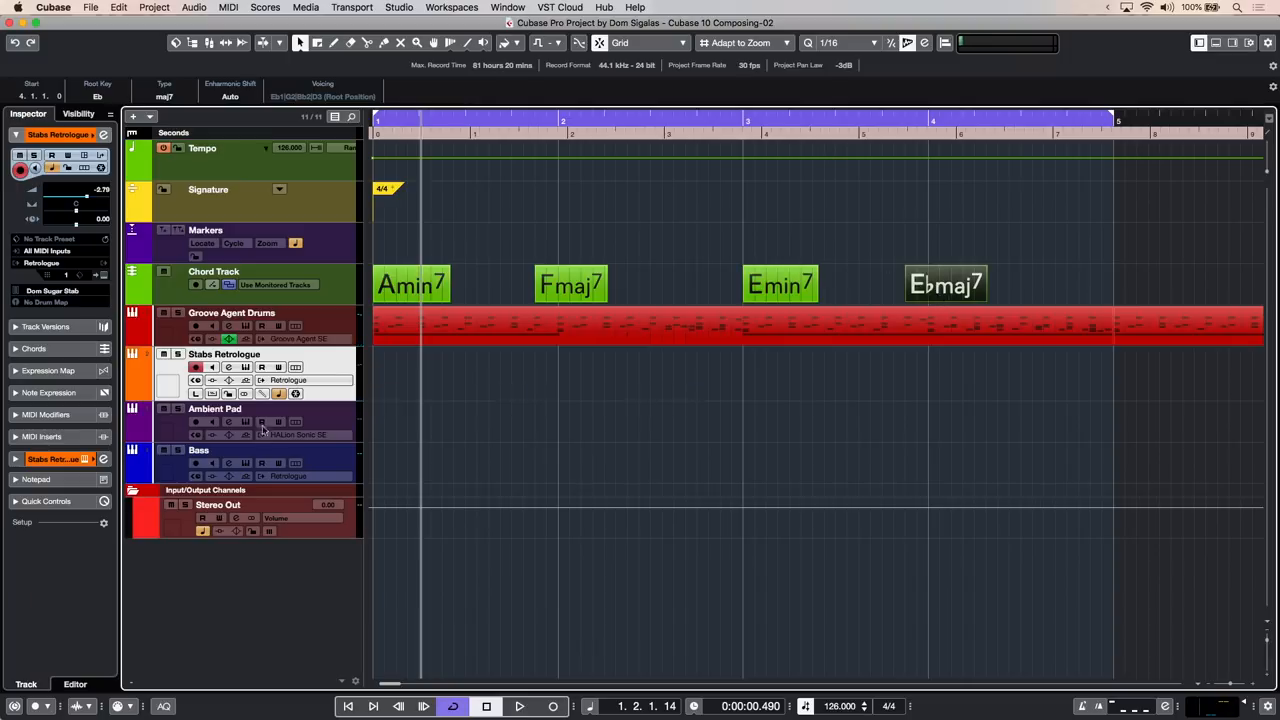
pyautogui.click(260, 420)
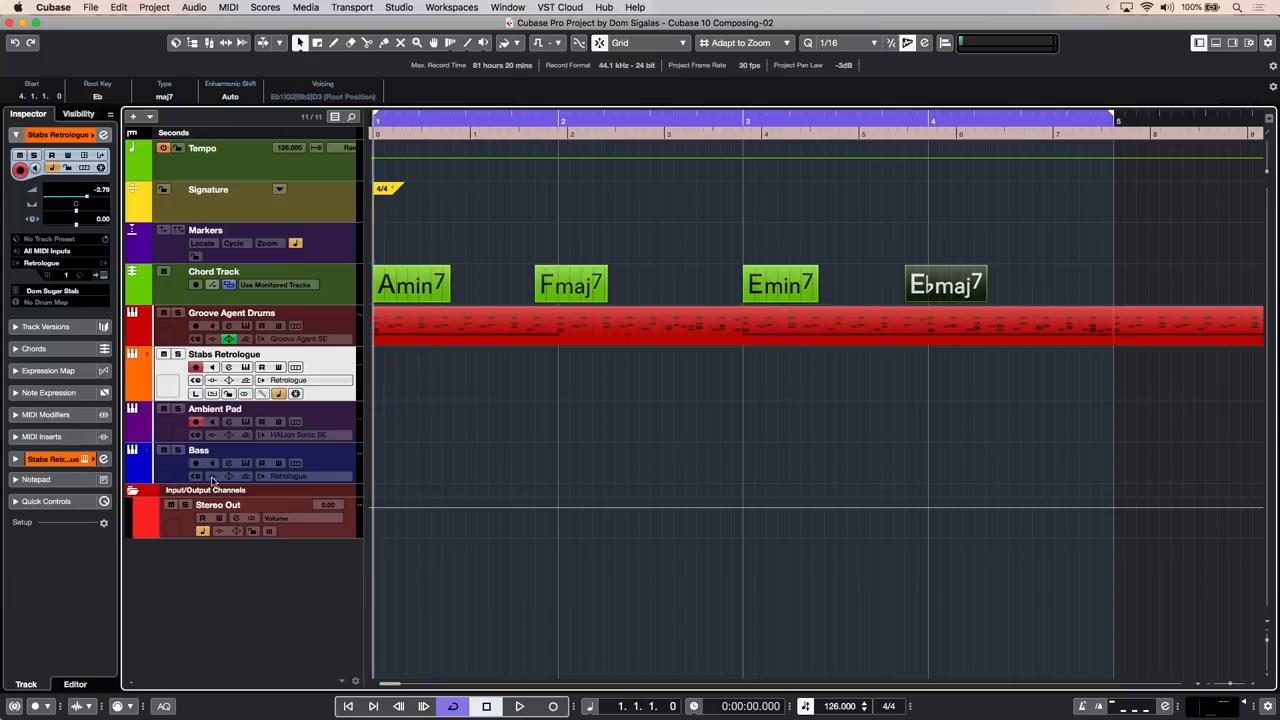
pyautogui.click(520, 706)
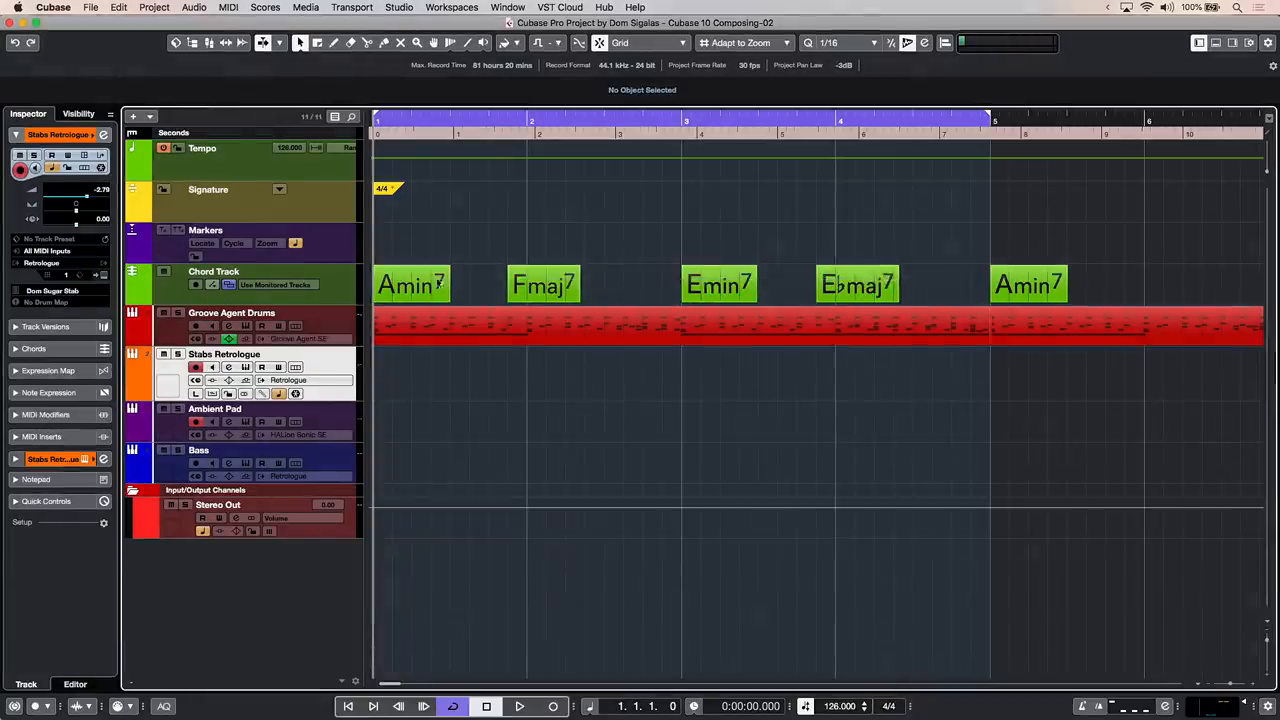
# - Select the closing Amin7 chord event at bar 5
pyautogui.click(1028, 284)
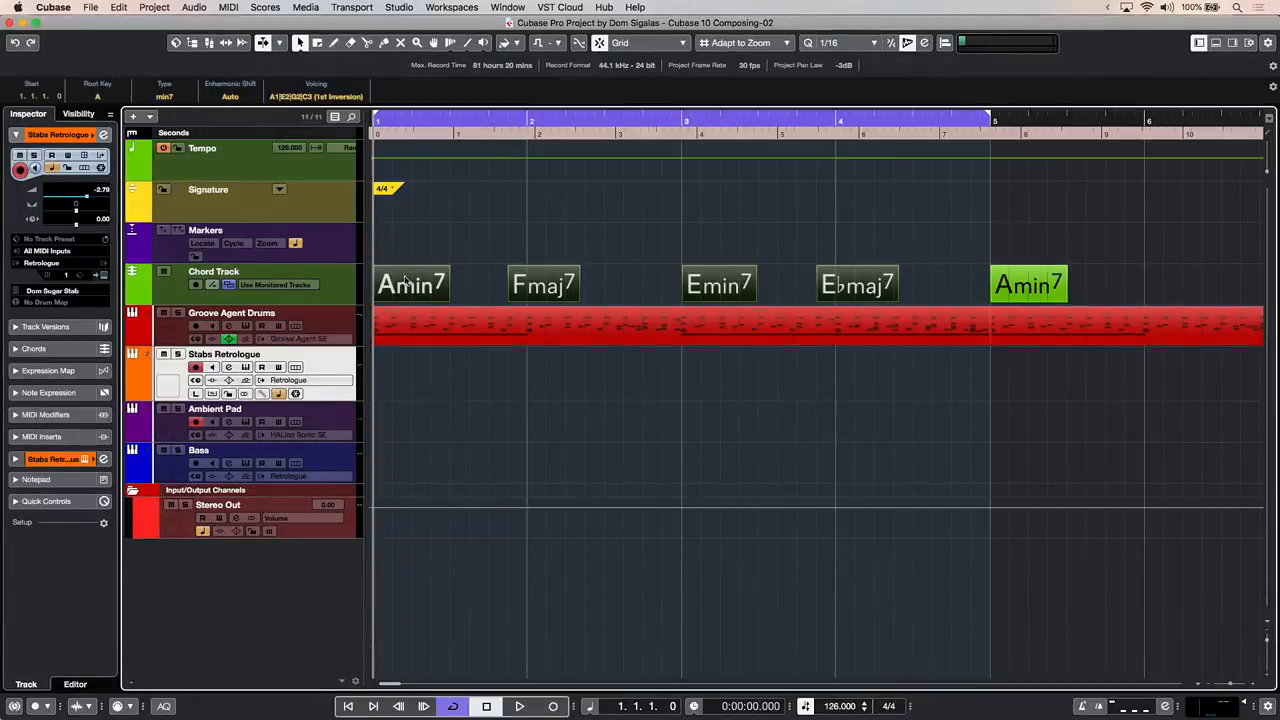